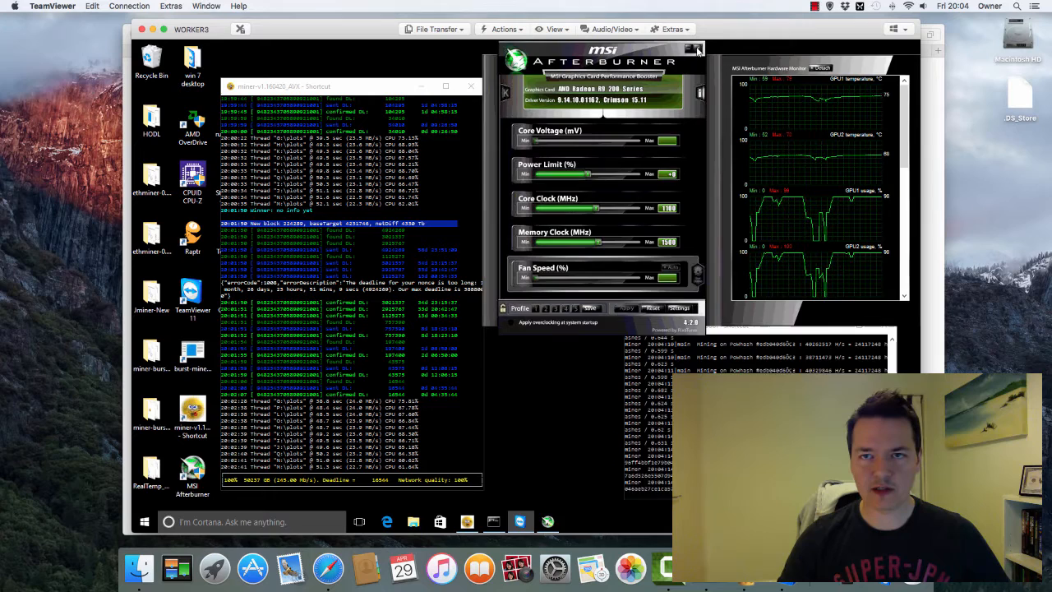
Step: Close MSI Afterburner and the Ethereum dwarfpool miner console
click(698, 49)
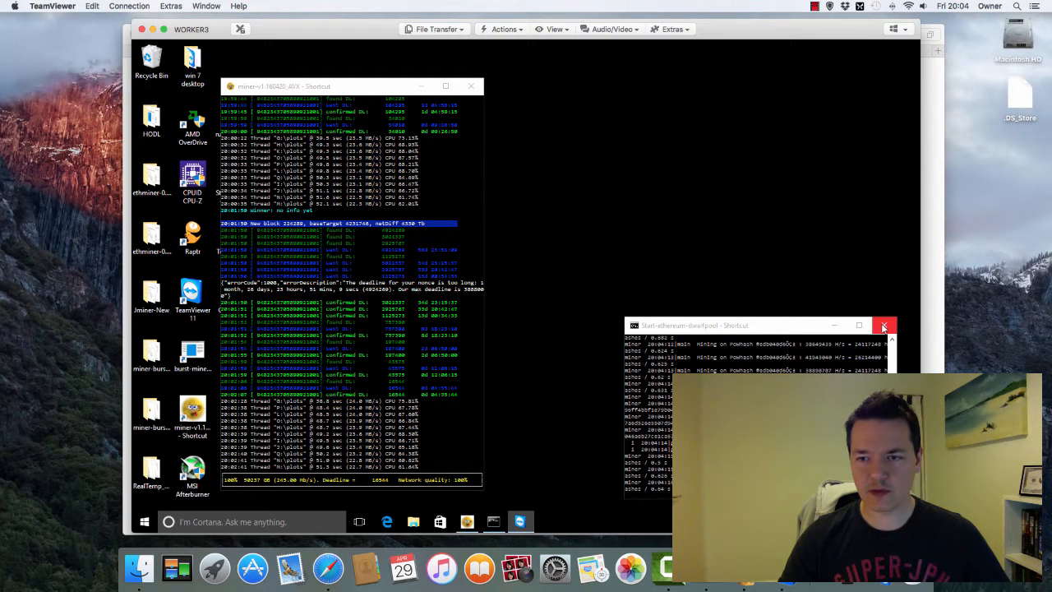
click(884, 325)
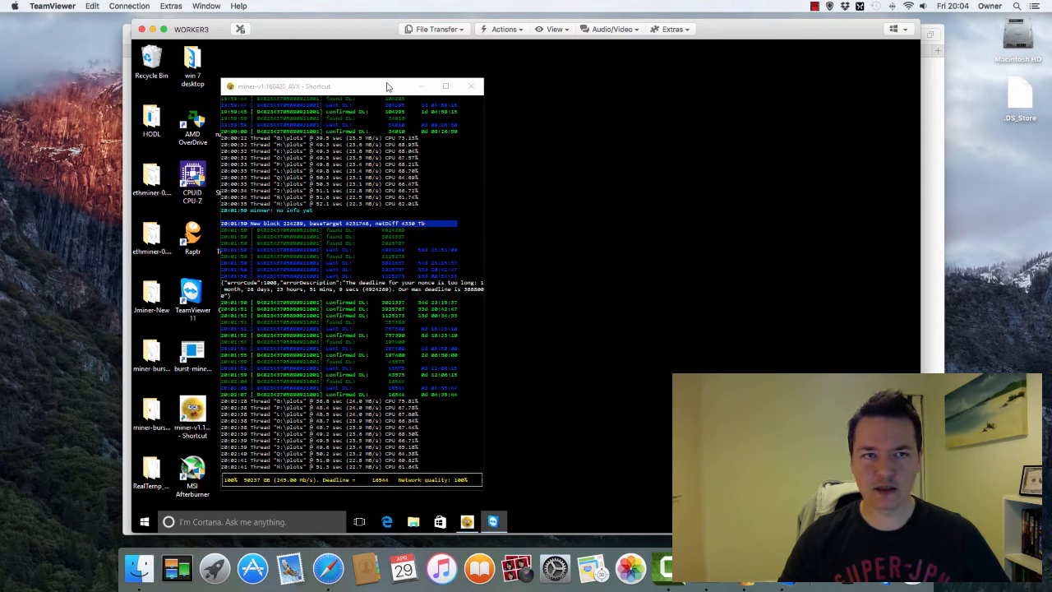
mouse_move(471, 86)
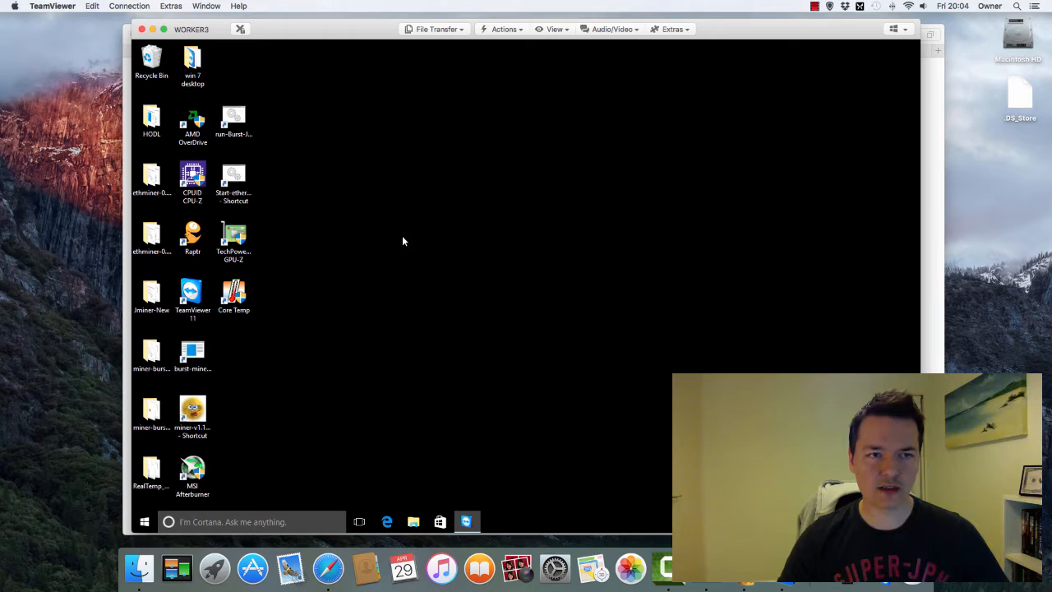
Step: Open the HODL folder and bring up POOL-Start in Notepad
click(151, 121)
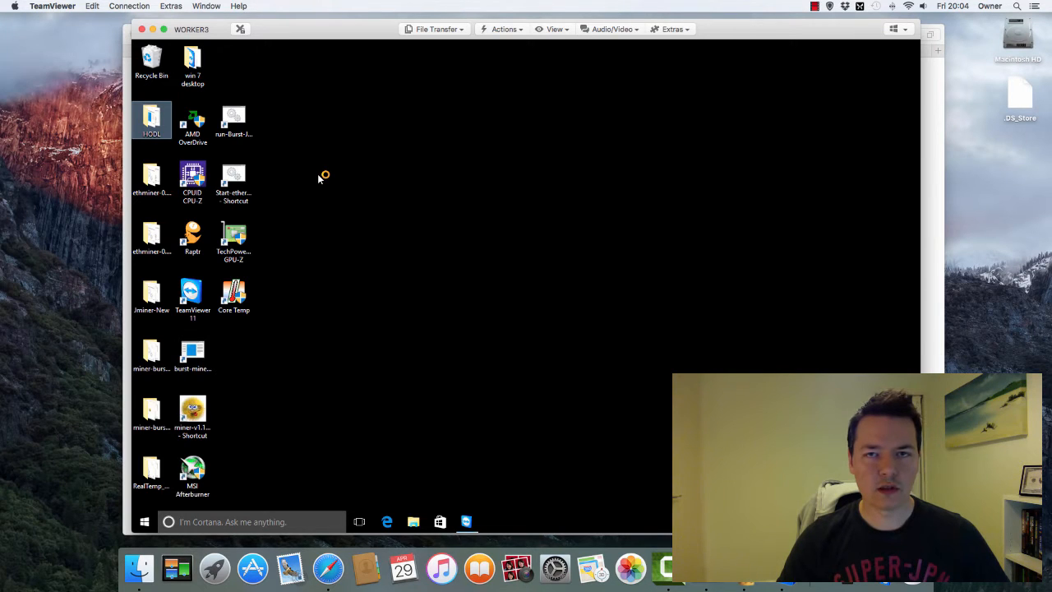
double_click(151, 120)
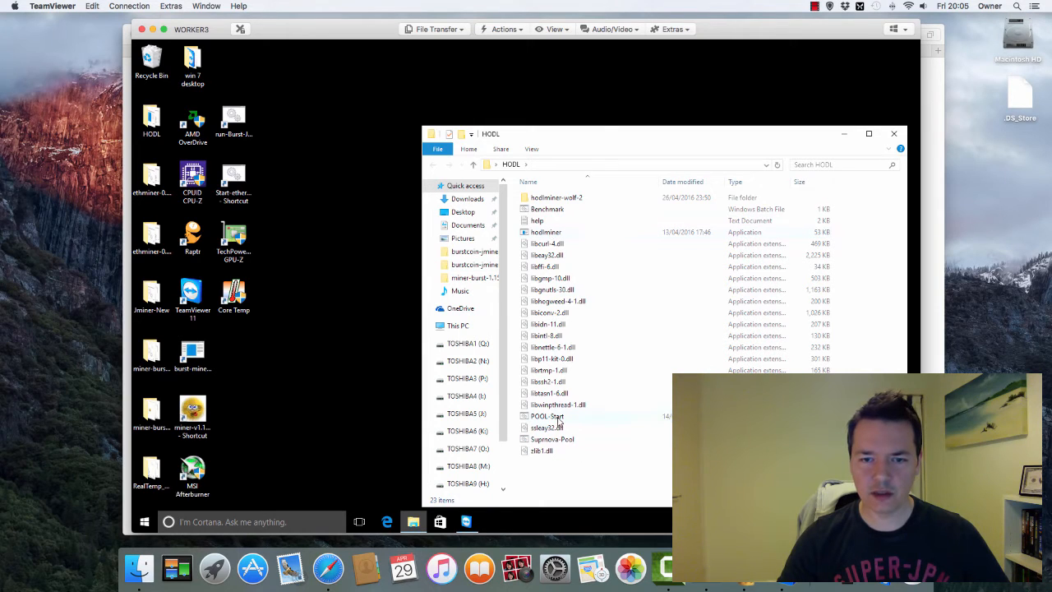
click(546, 416)
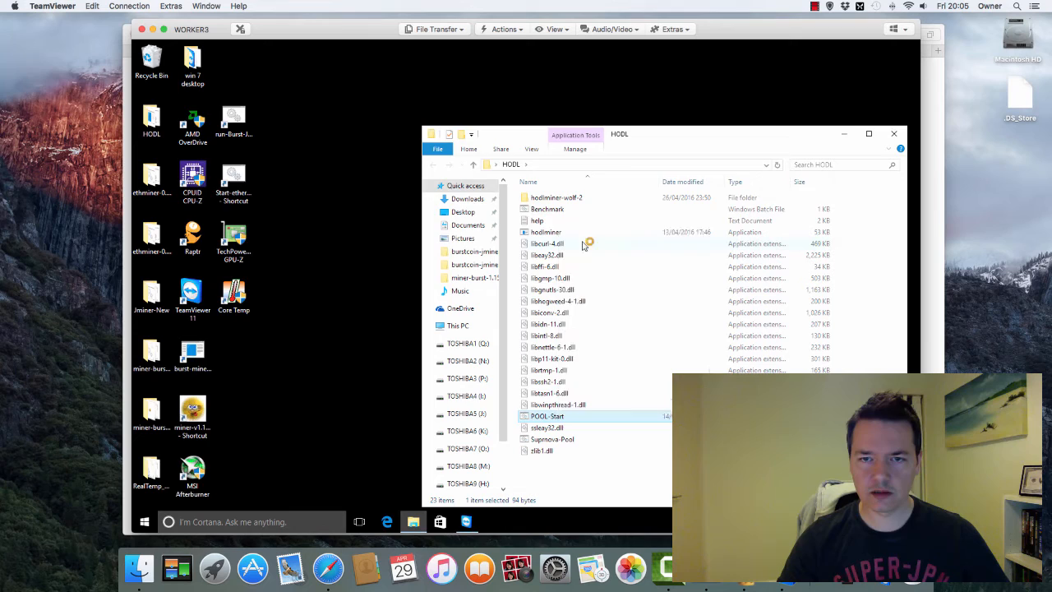
double_click(547, 416)
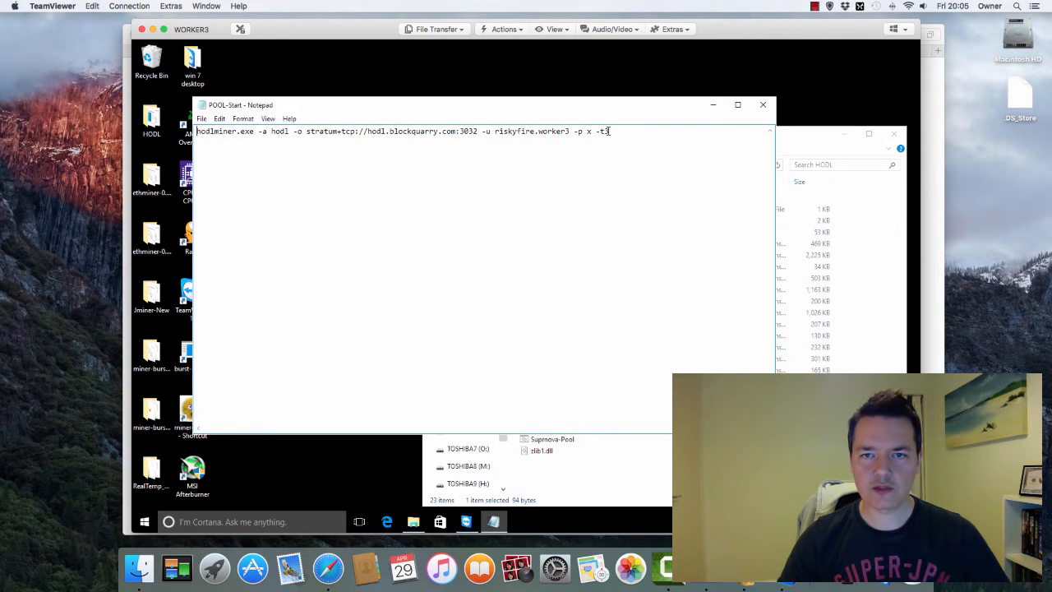
Step: Change the thread flag from -t3 to -t4 in POOL-Start, then save and close
double_click(602, 131)
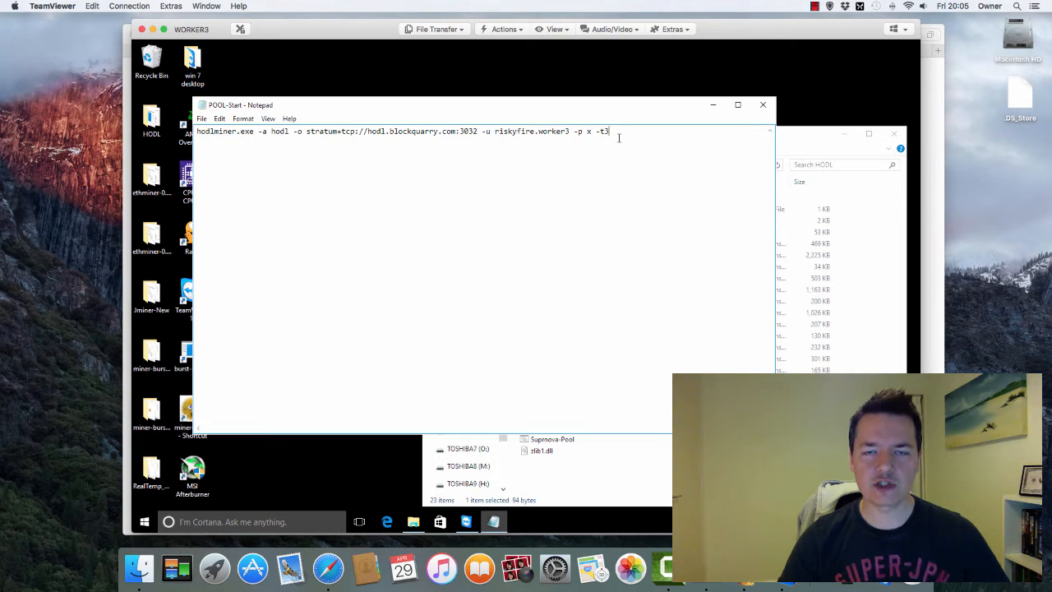
mouse_move(609, 145)
text(4)
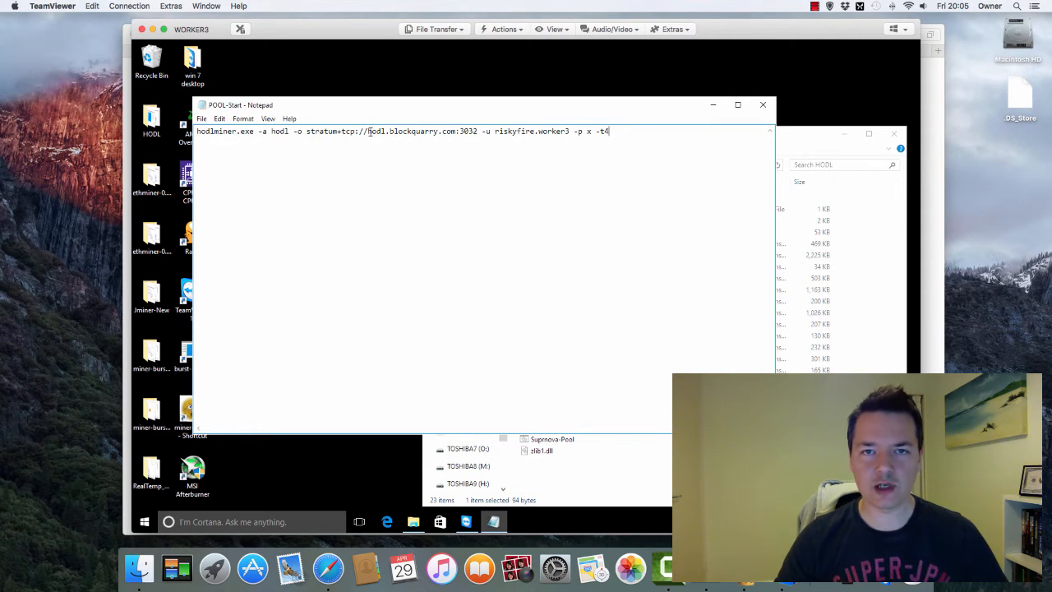
click(201, 119)
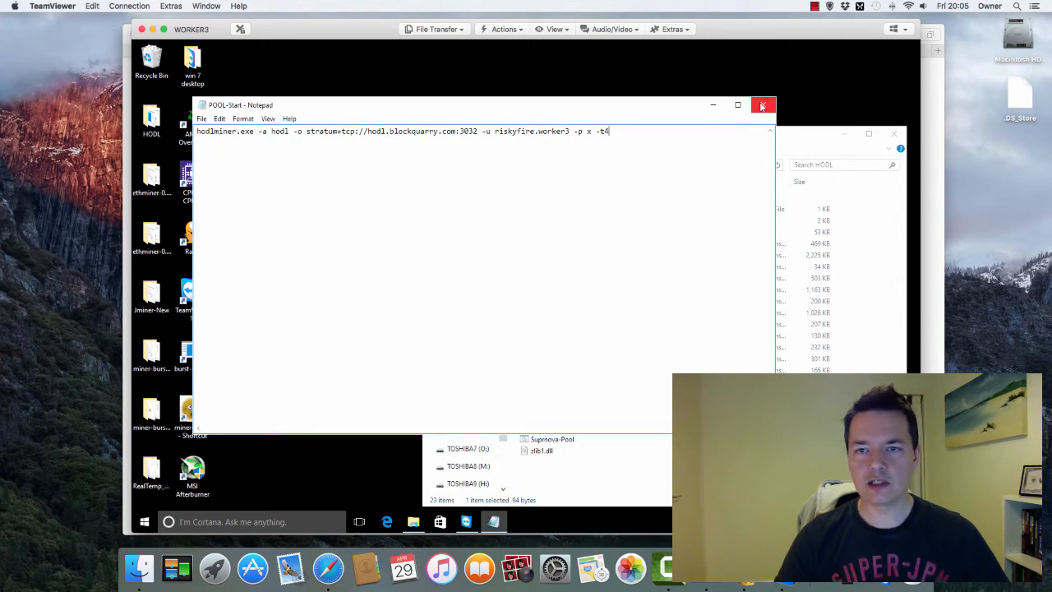
mouse_move(763, 106)
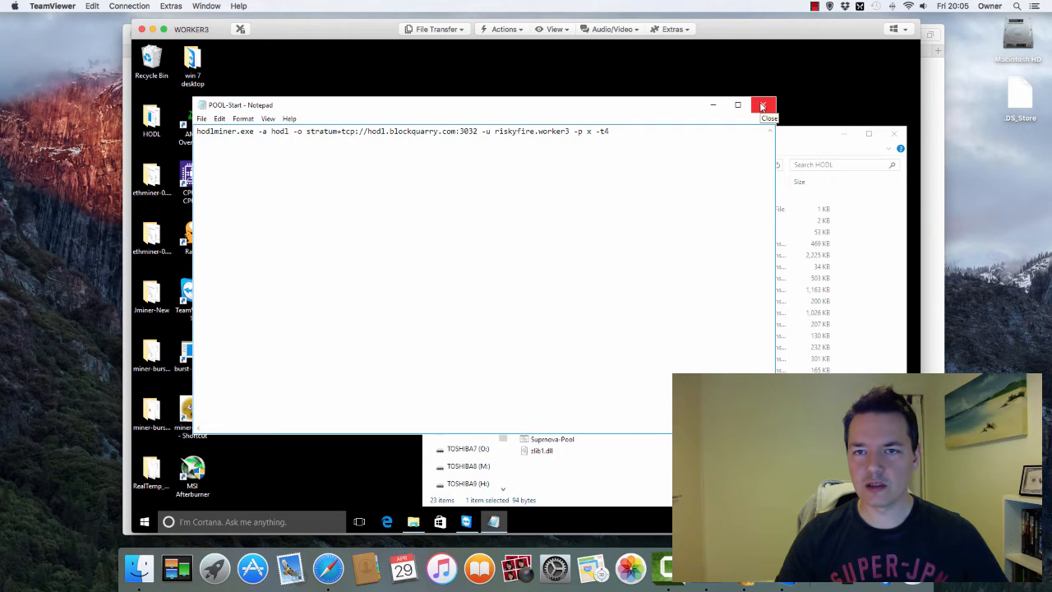
click(763, 105)
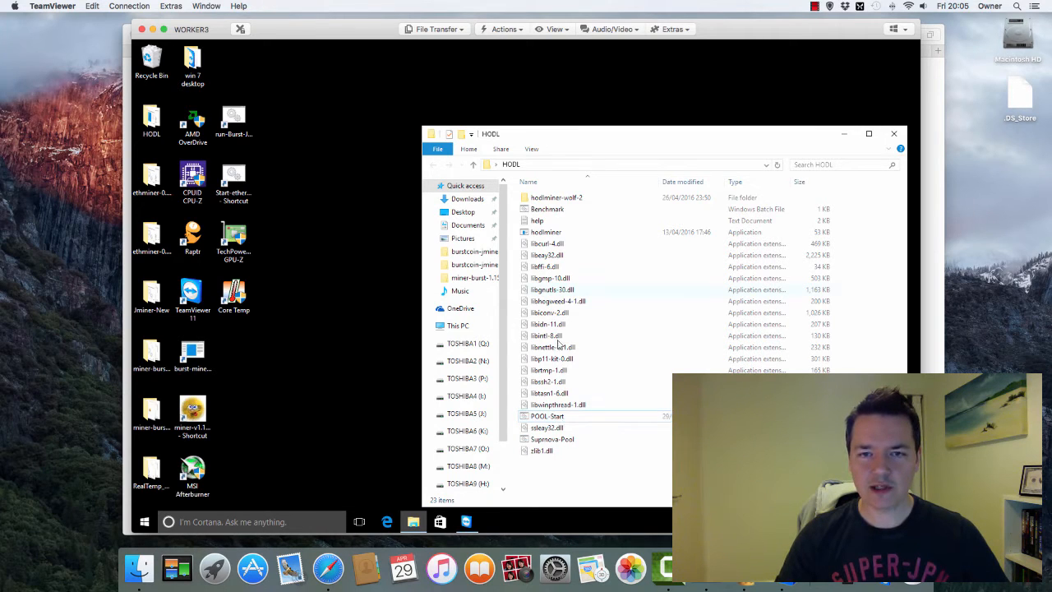
Step: Run POOL-Start, watch four threads accept shares, then close the cmd console
click(547, 416)
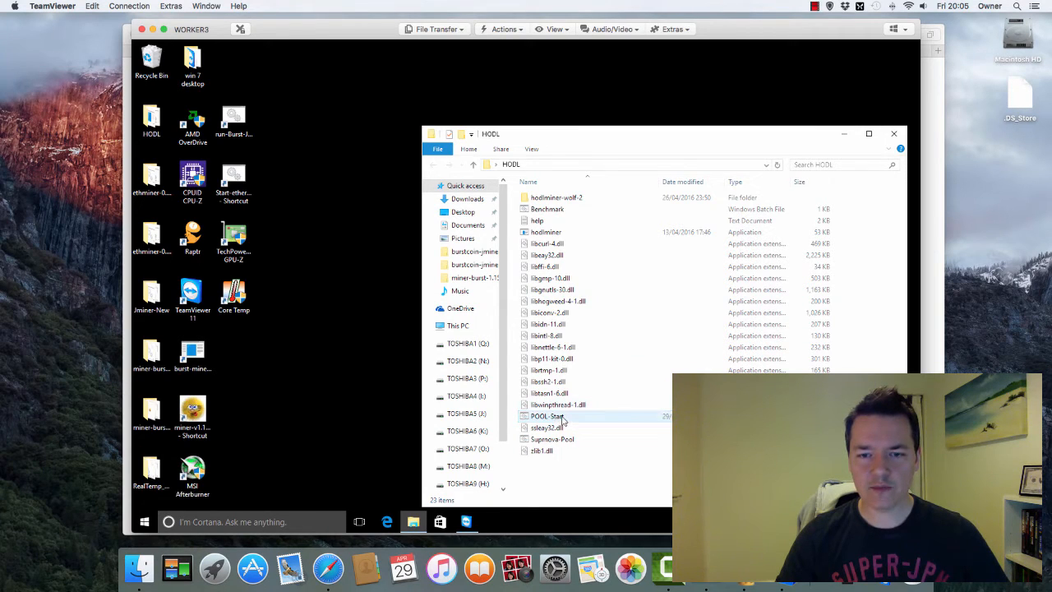
mouse_move(548, 416)
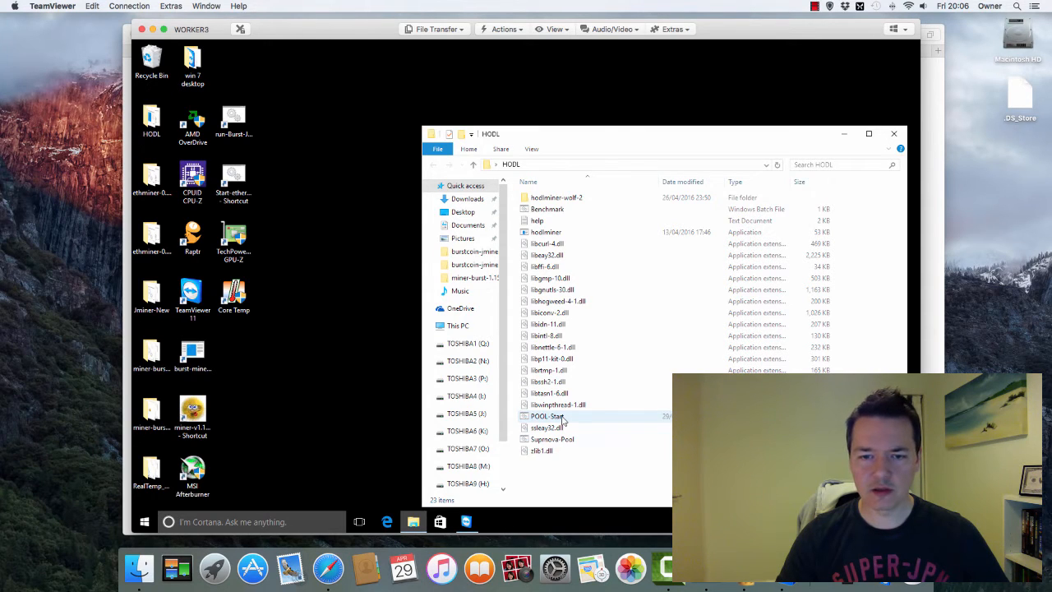
double_click(548, 416)
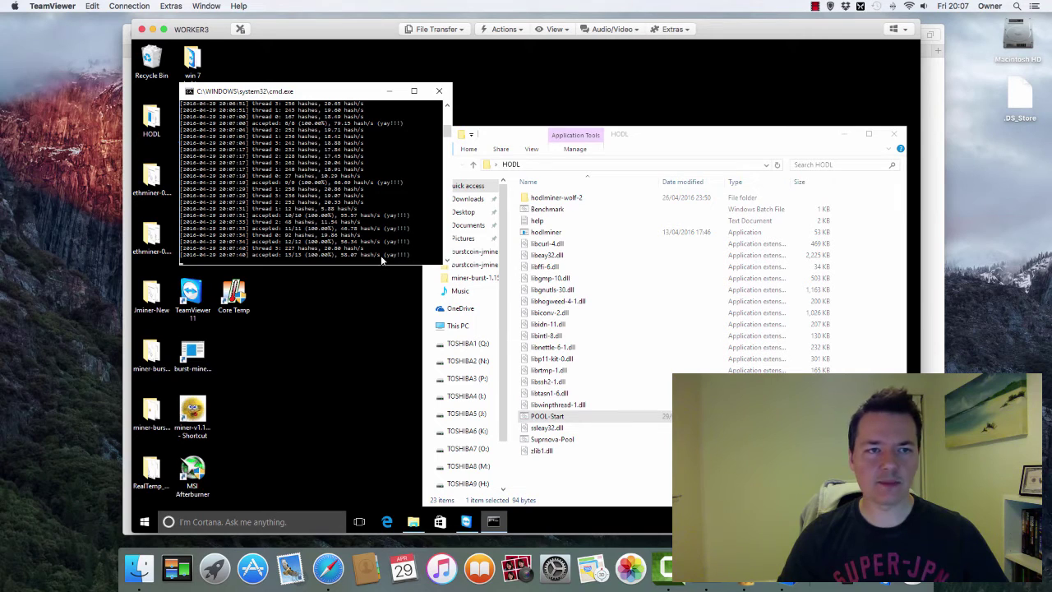
mouse_move(440, 90)
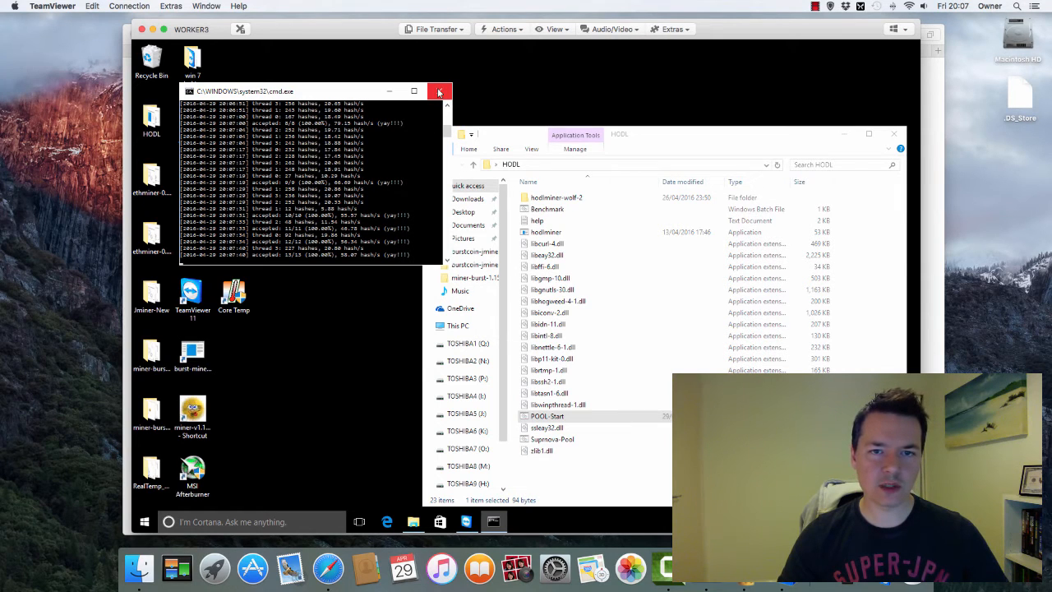
mouse_move(446, 91)
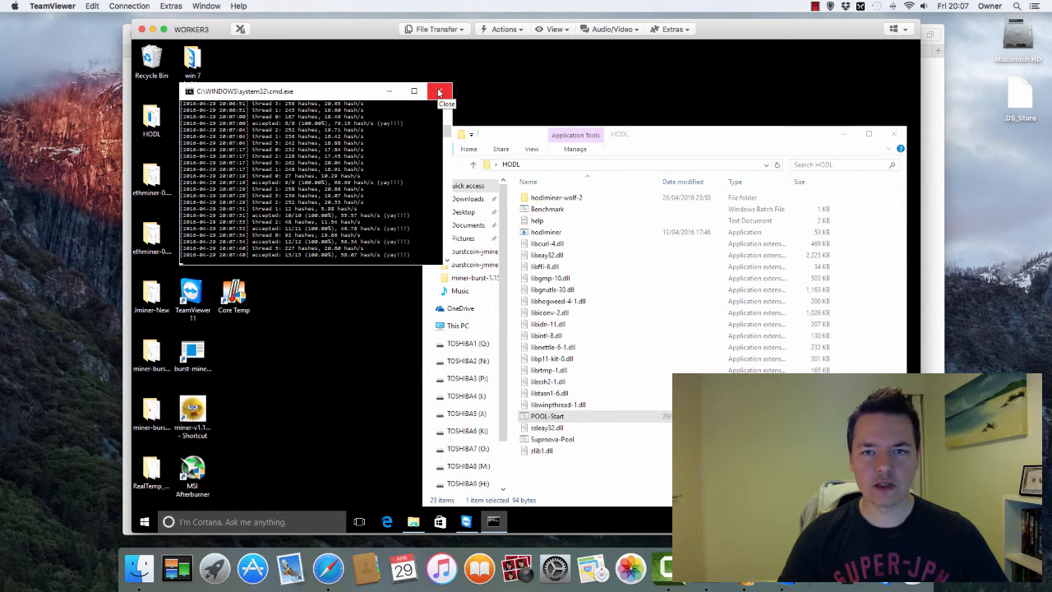
click(440, 91)
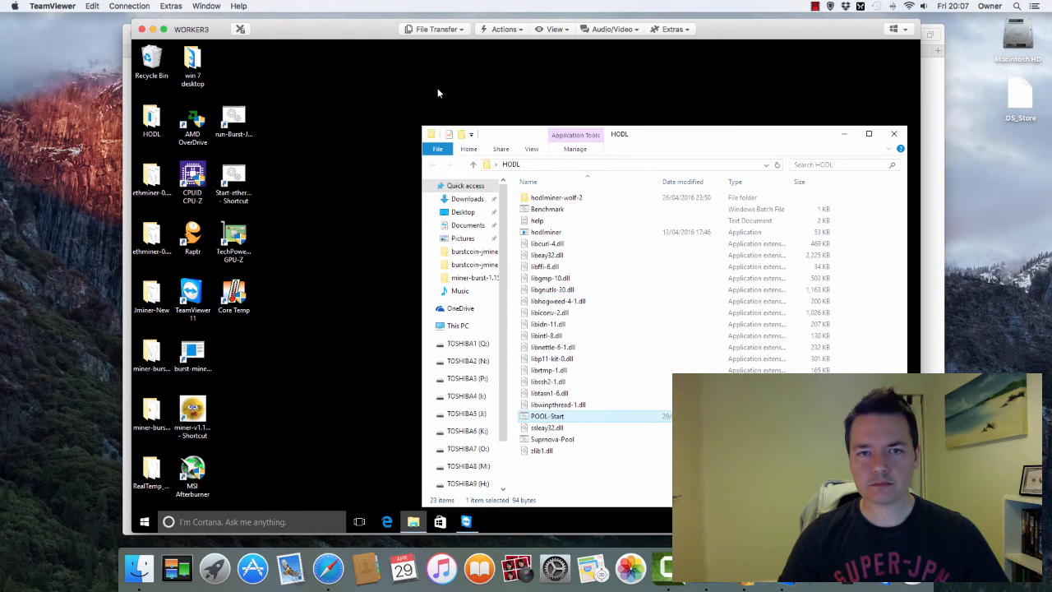
Step: Open the hodlminer-wolf-2 folder and select hodlminer-westmere in its build list
click(556, 197)
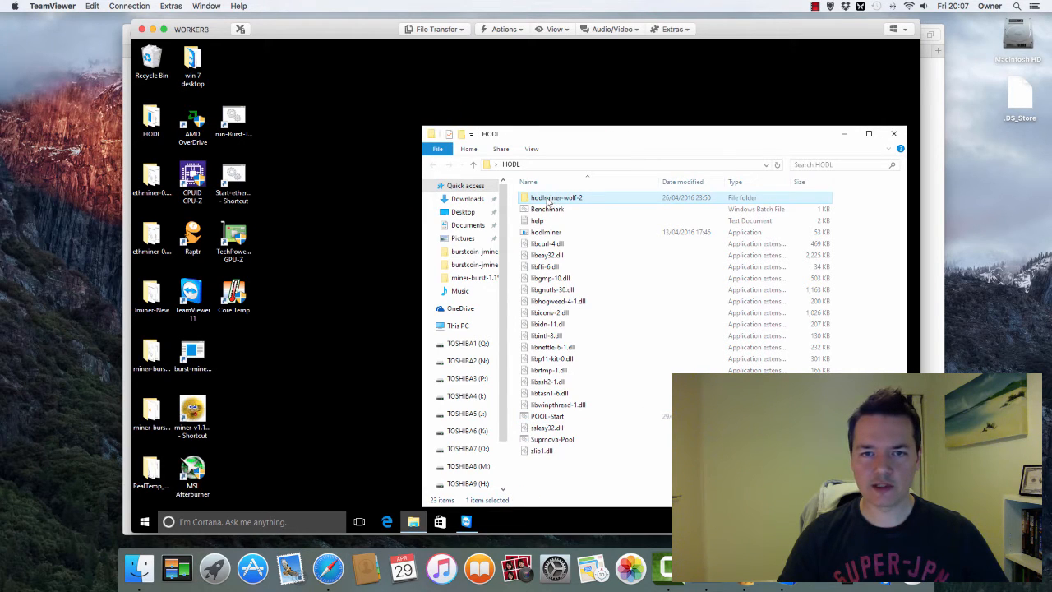
double_click(555, 197)
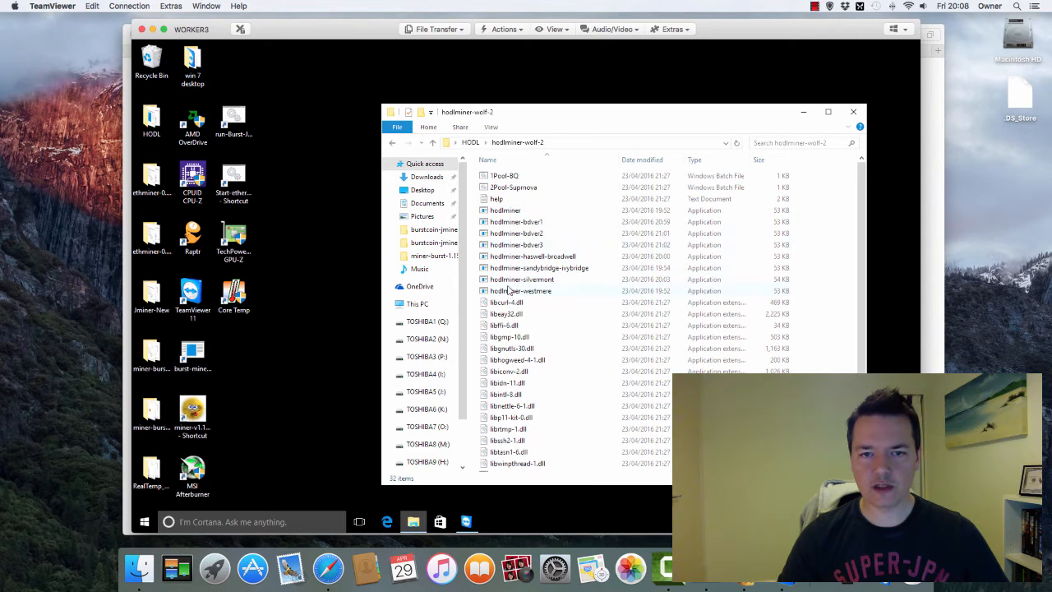
mouse_move(505, 210)
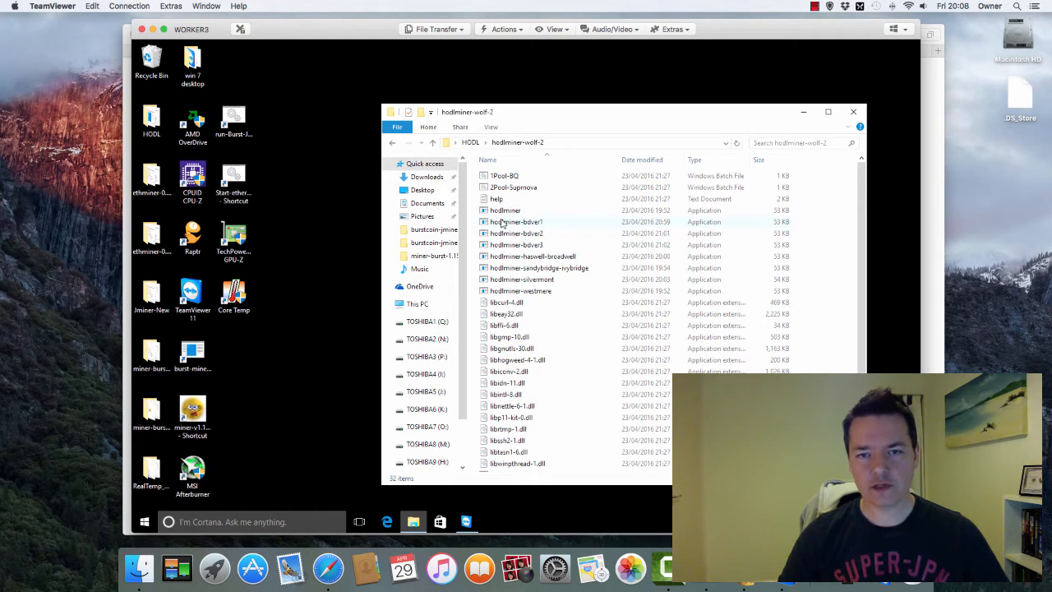
mouse_move(531, 224)
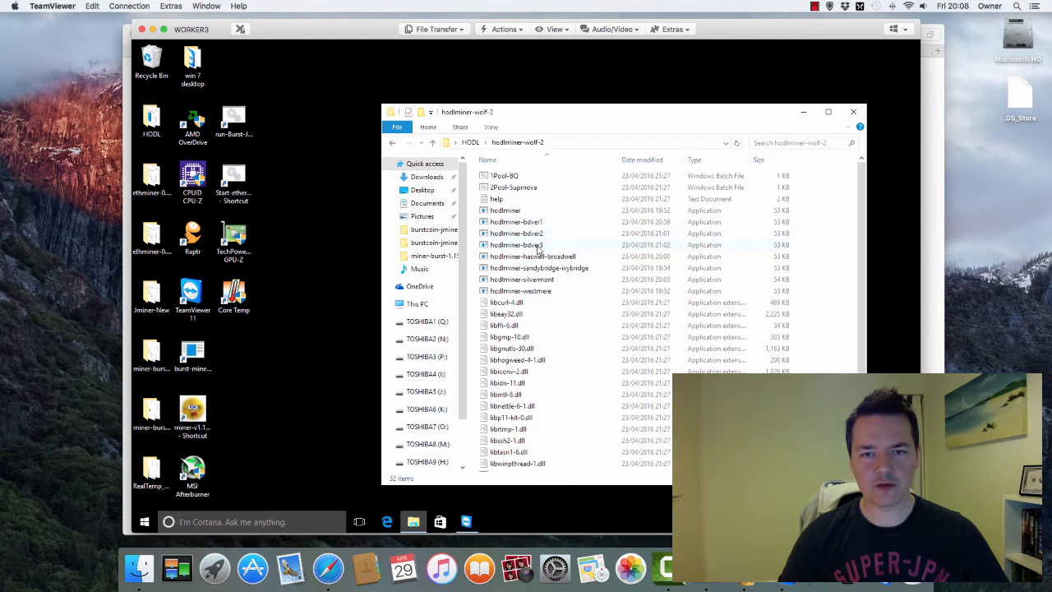
mouse_move(512, 222)
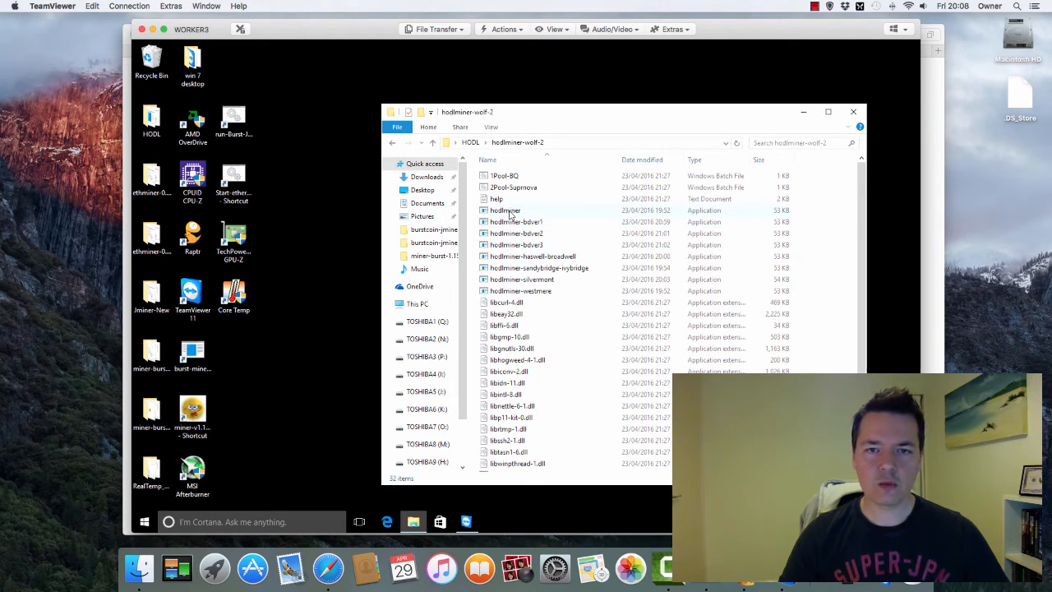
mouse_move(514, 222)
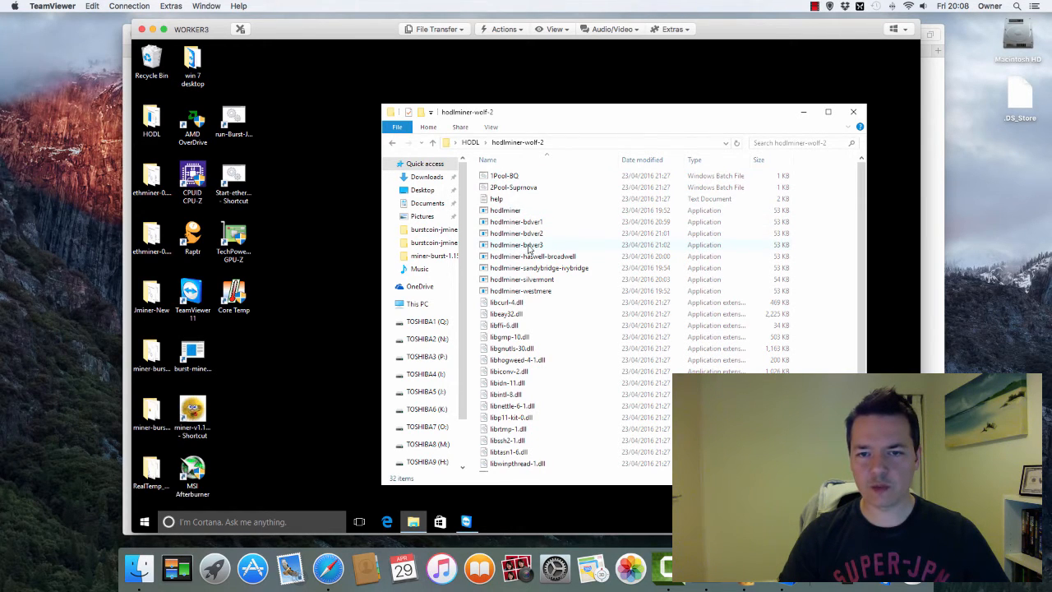
mouse_move(528, 245)
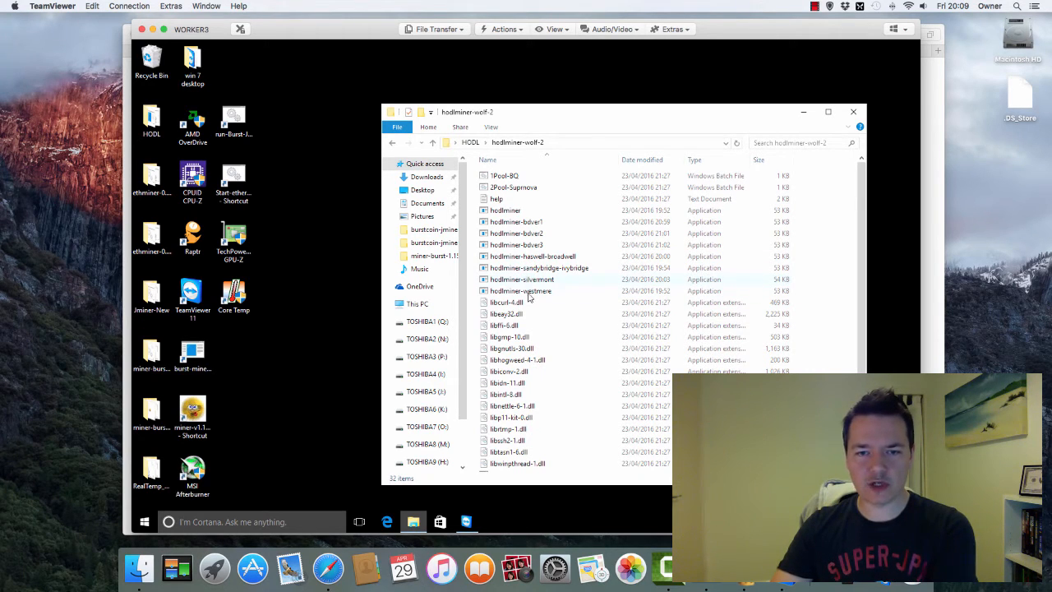
click(520, 291)
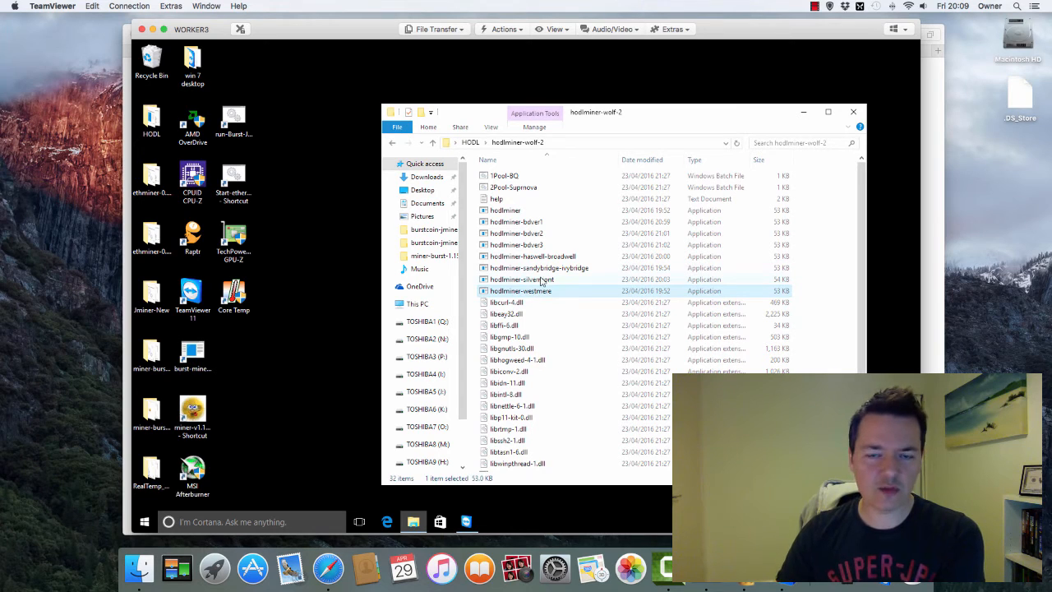
scroll(down, 3)
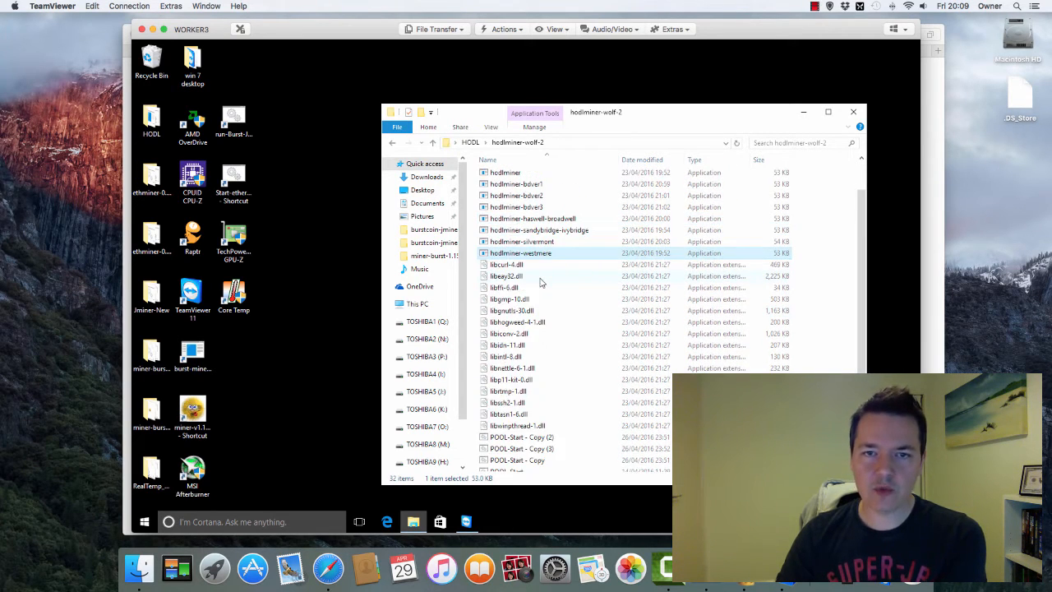
Step: Scroll down and select the POOL-Start batch file in hodlminer-wolf-2
scroll(down, 3)
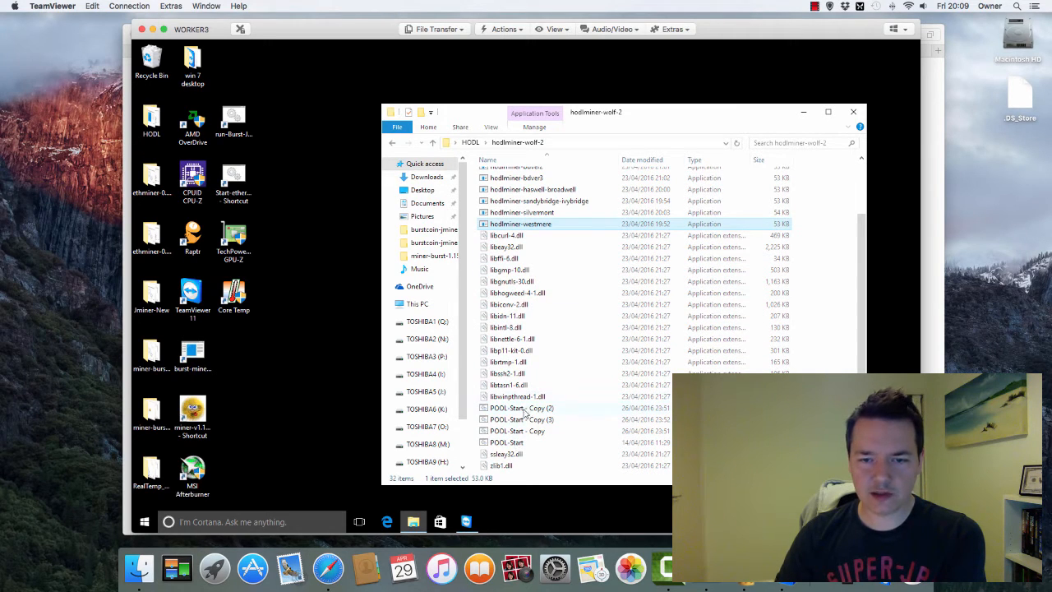
click(505, 442)
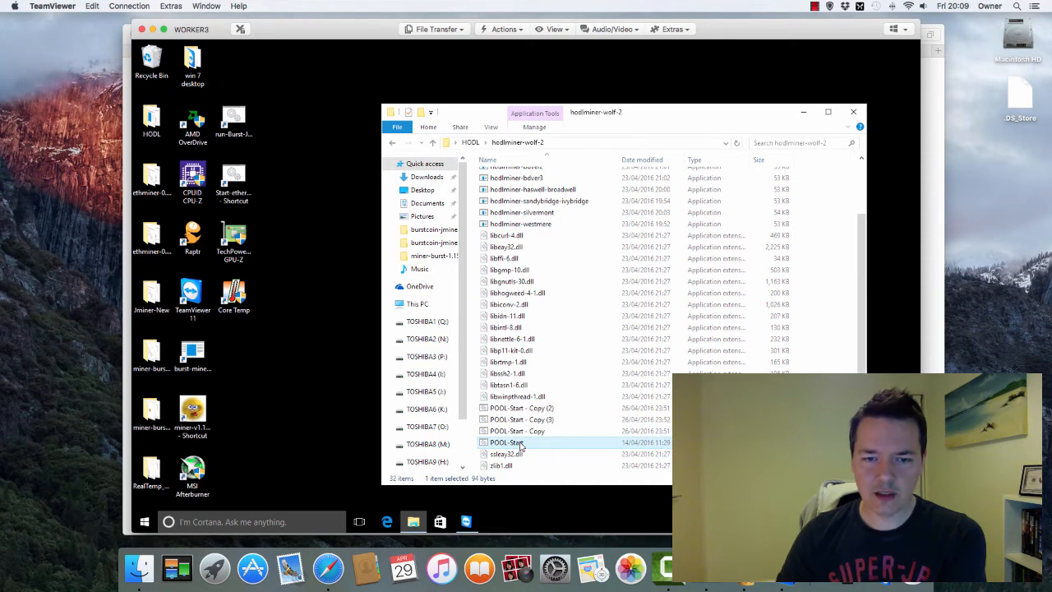
Step: Edit hodlminer-wolf-2's POOL-Start to use -t4 instead of -t3, and save
right_click(506, 442)
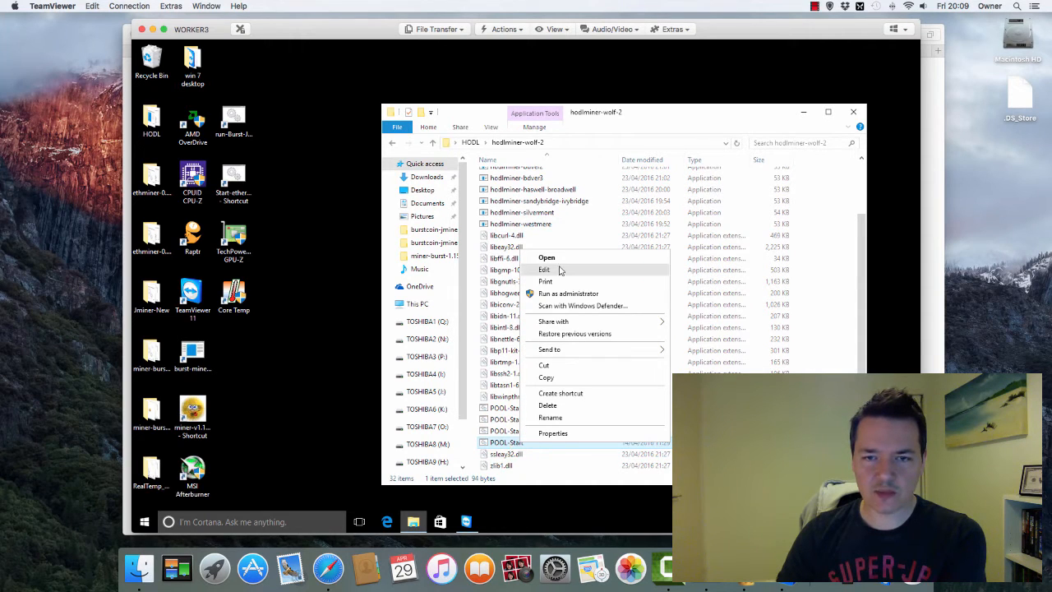
click(544, 270)
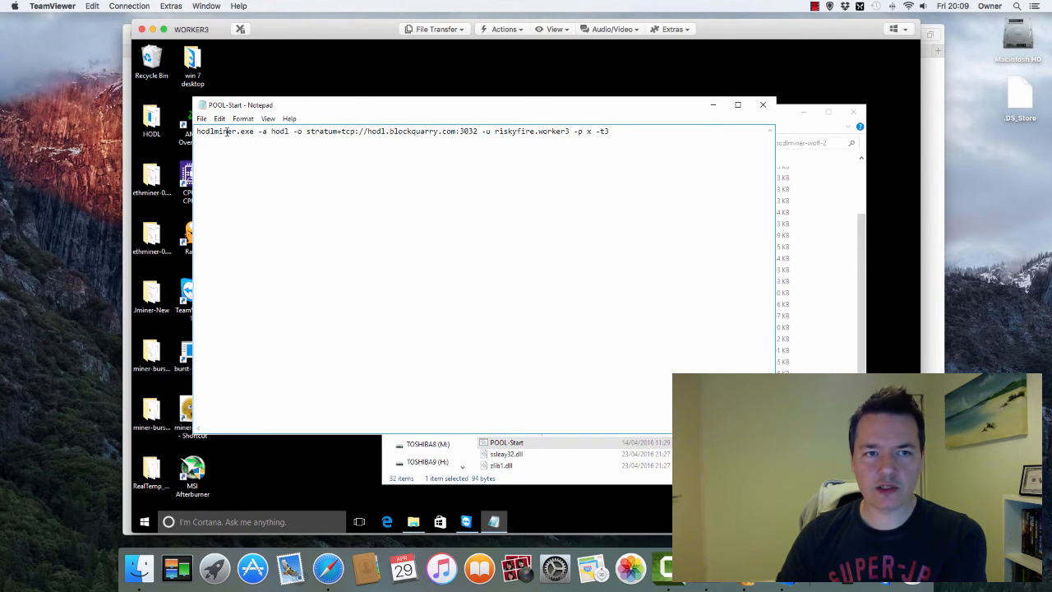
mouse_move(322, 110)
text(4)
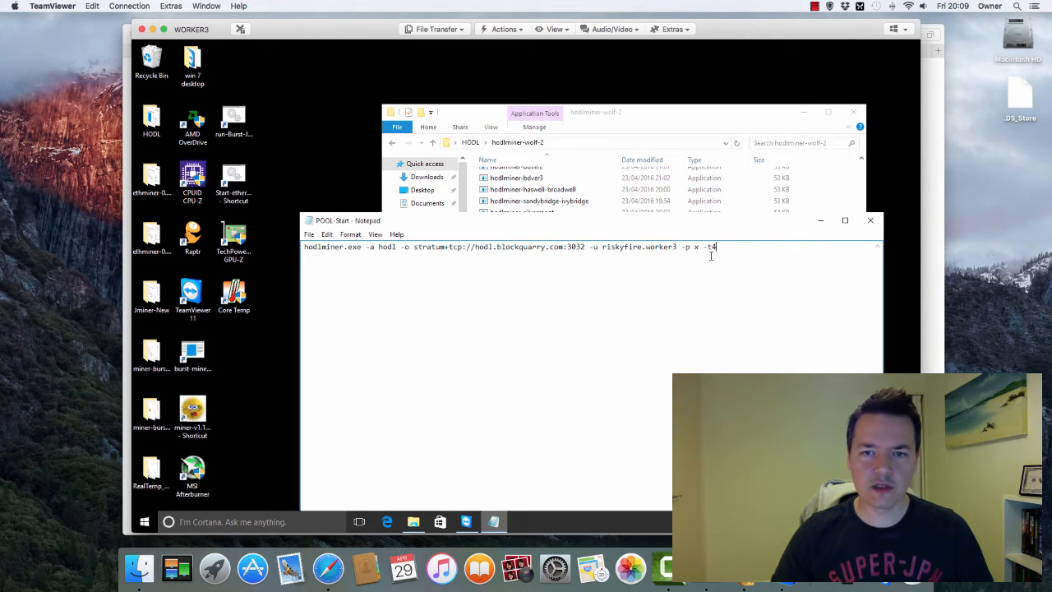
click(309, 234)
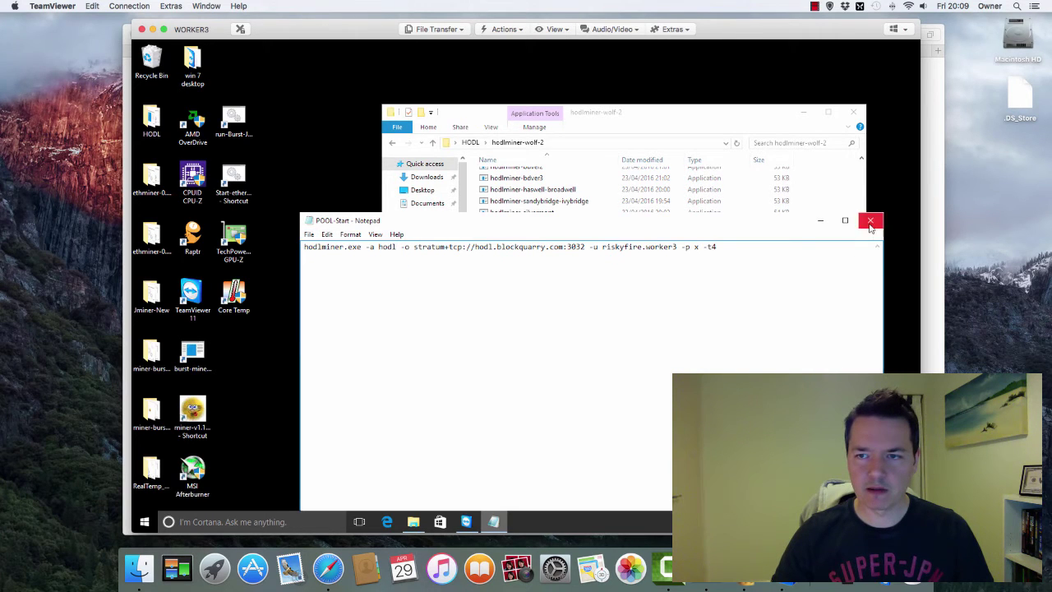
click(871, 221)
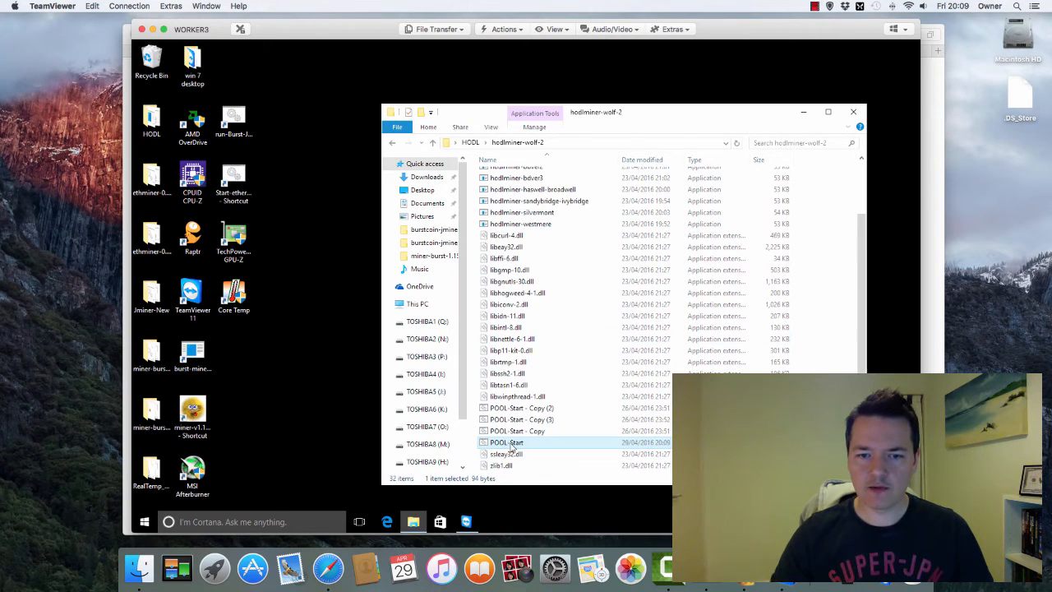
mouse_move(510, 442)
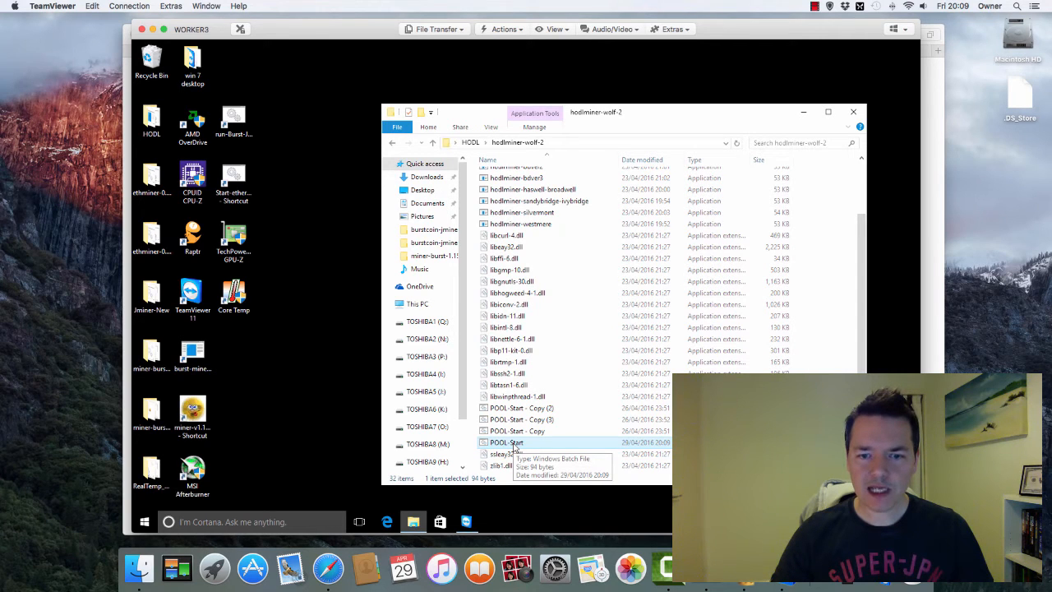
Step: Launch the hodlminer-wolf-2 POOL-Start miner and watch accepted shares on threads 0–3
double_click(505, 443)
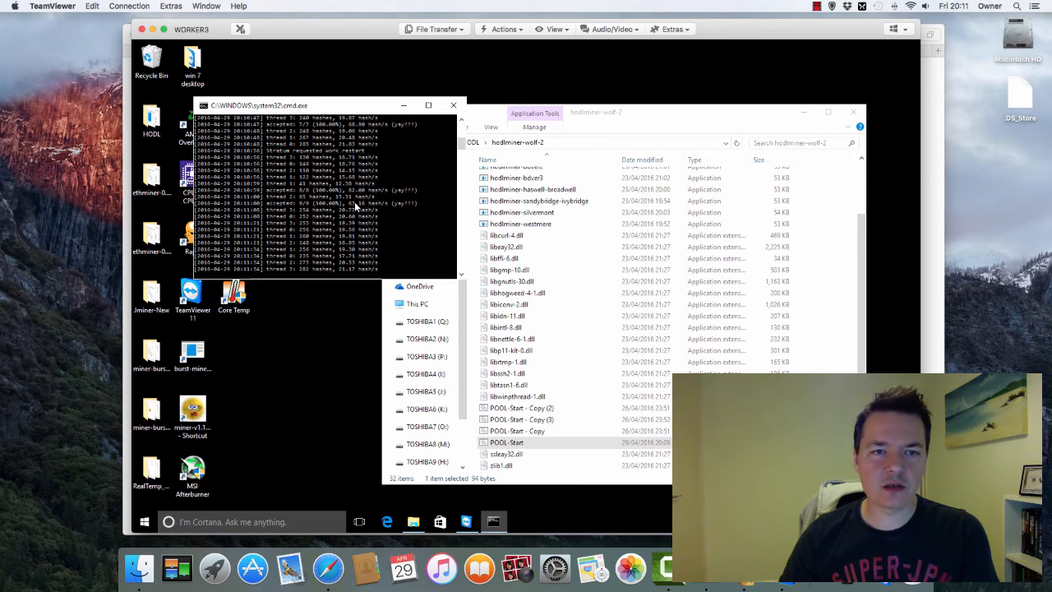
mouse_move(372, 251)
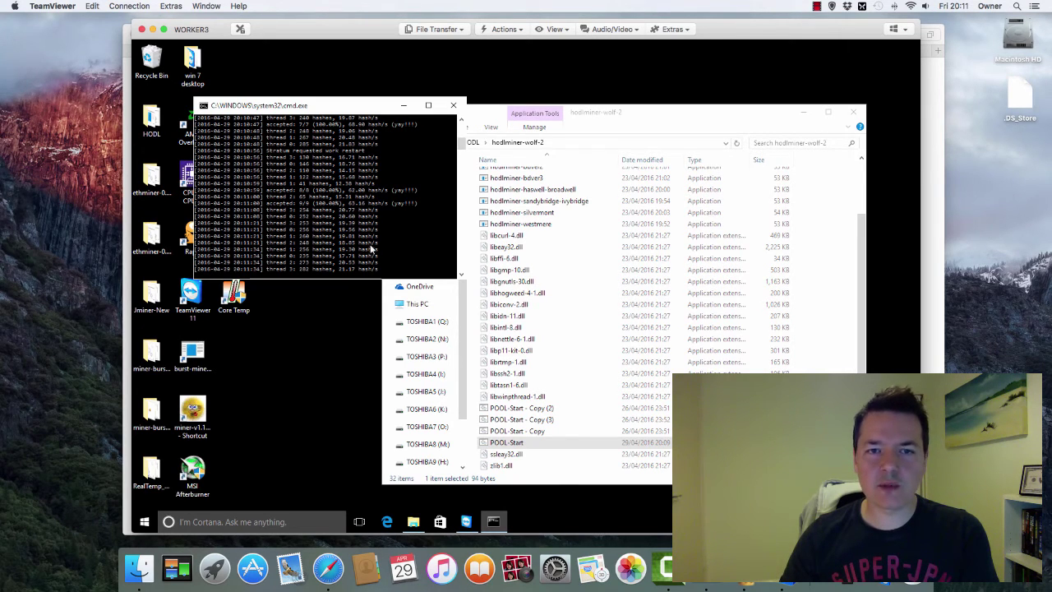
mouse_move(396, 272)
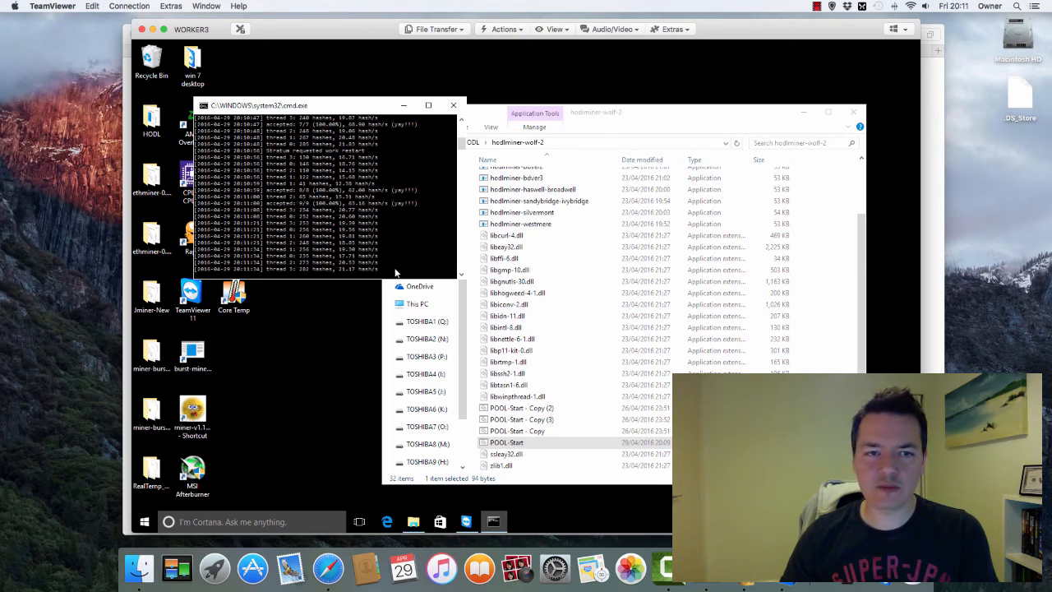
mouse_move(349, 208)
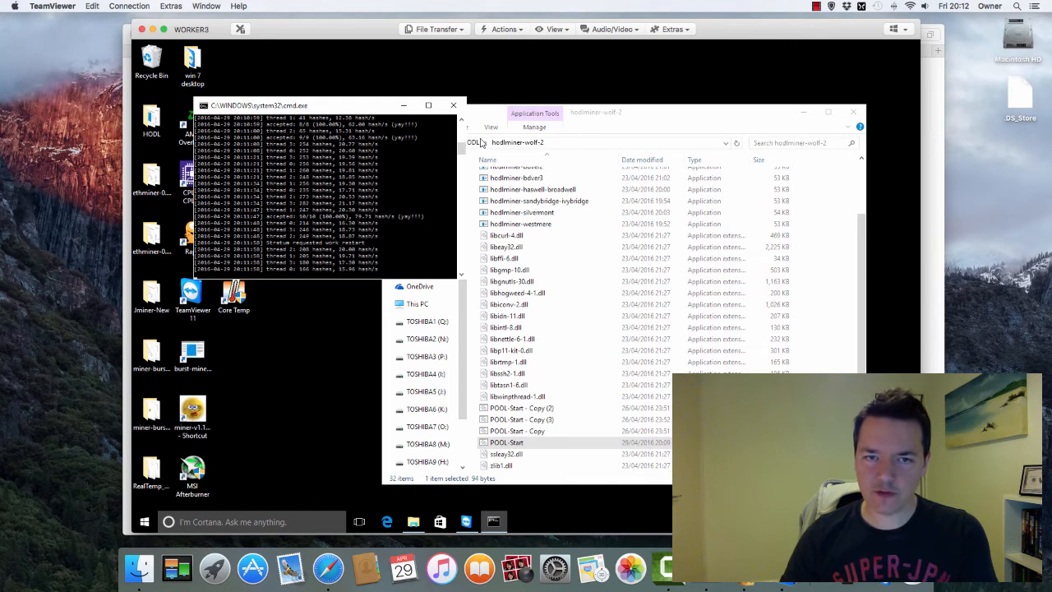
mouse_move(454, 106)
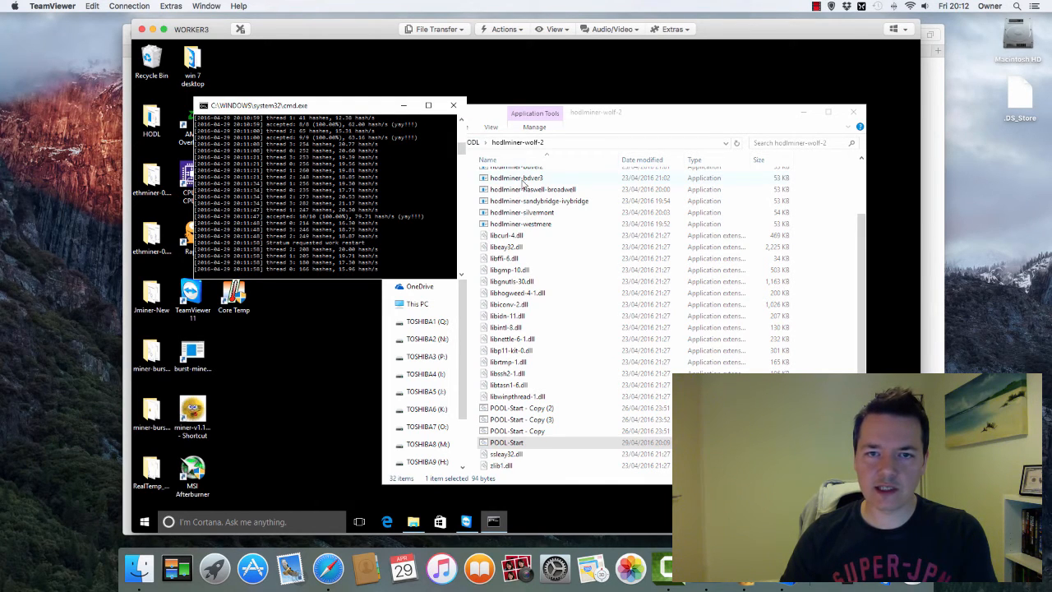
mouse_move(453, 105)
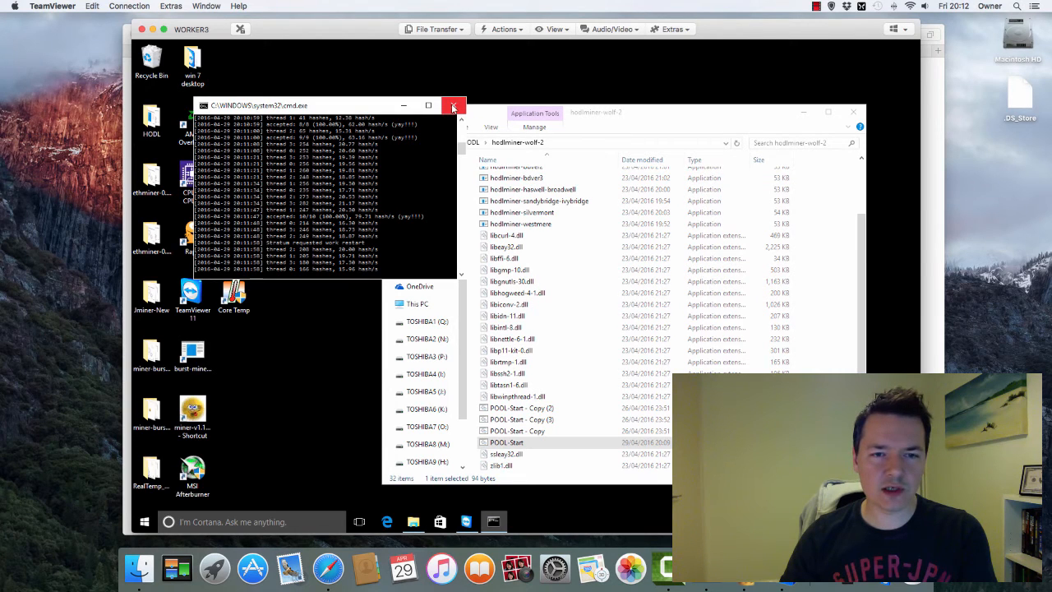
mouse_move(453, 106)
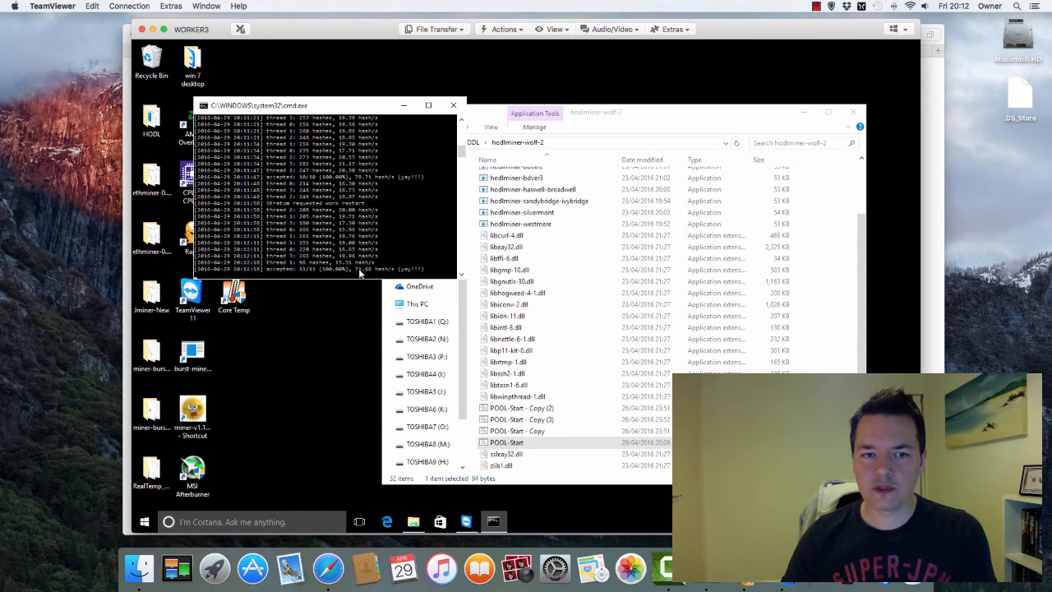
mouse_move(369, 285)
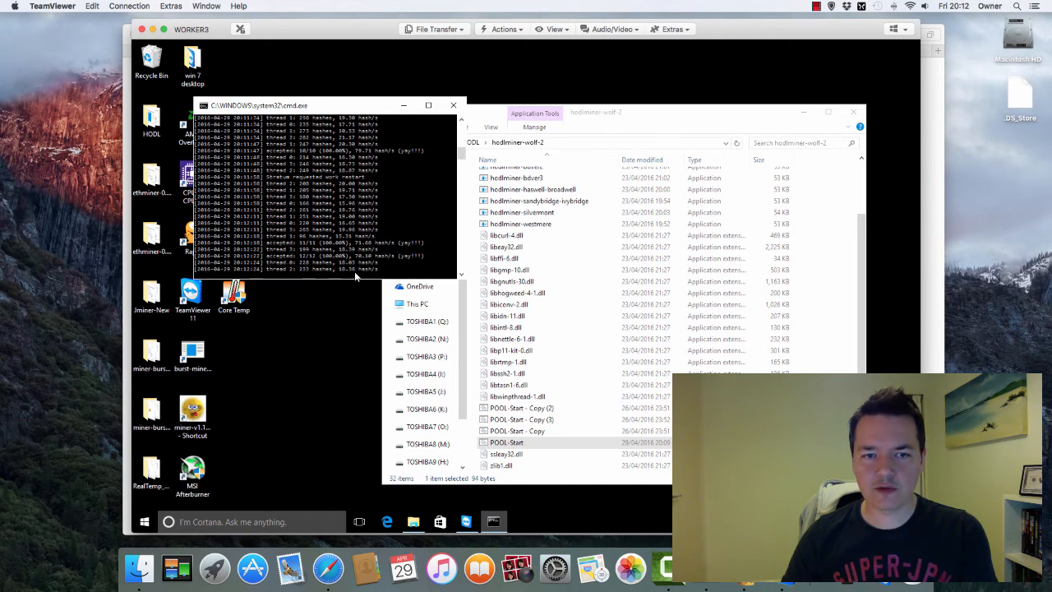
mouse_move(416, 198)
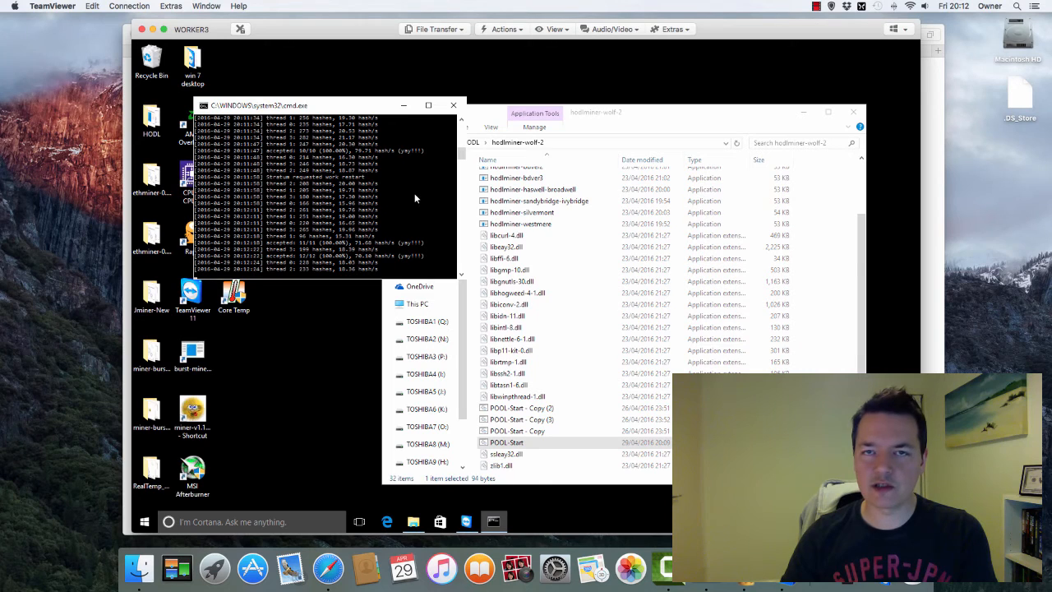
mouse_move(718, 45)
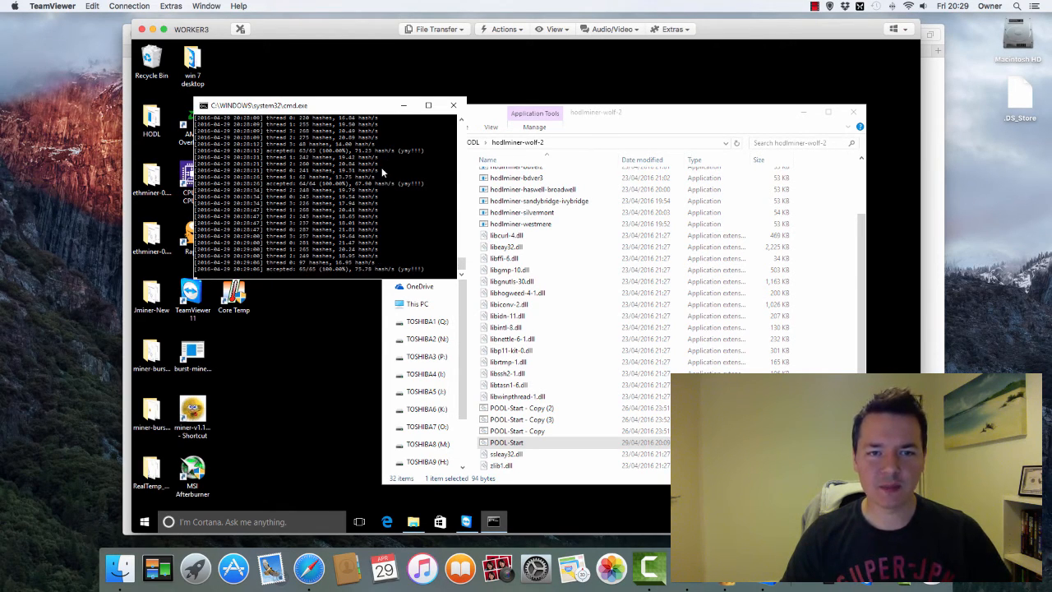
mouse_move(370, 190)
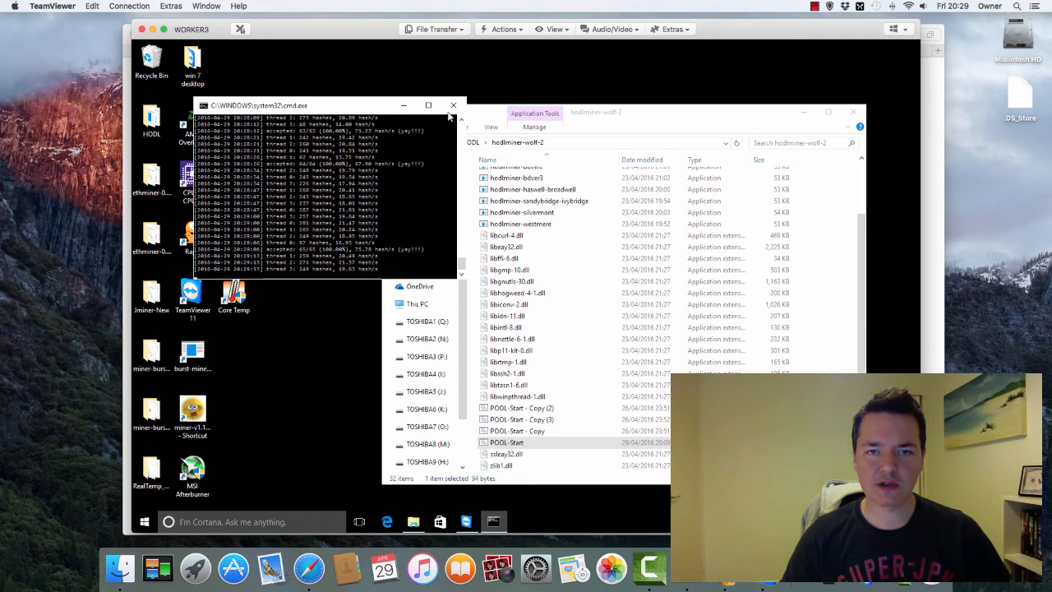
mouse_move(453, 105)
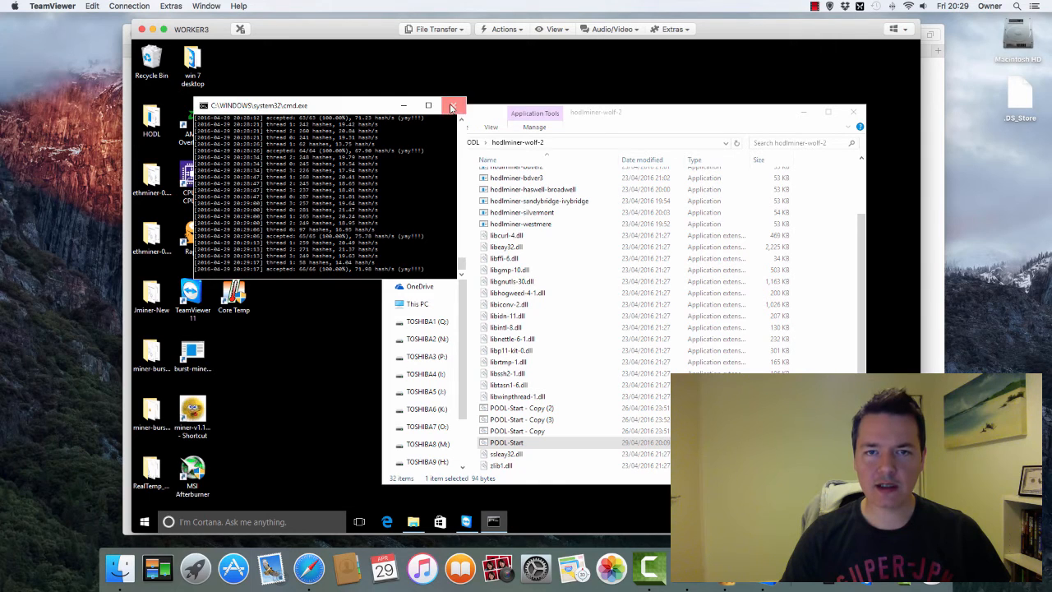
Step: Close the miner console and edit POOL-Start to launch hodlminer-bdver3.exe, saving it
click(453, 105)
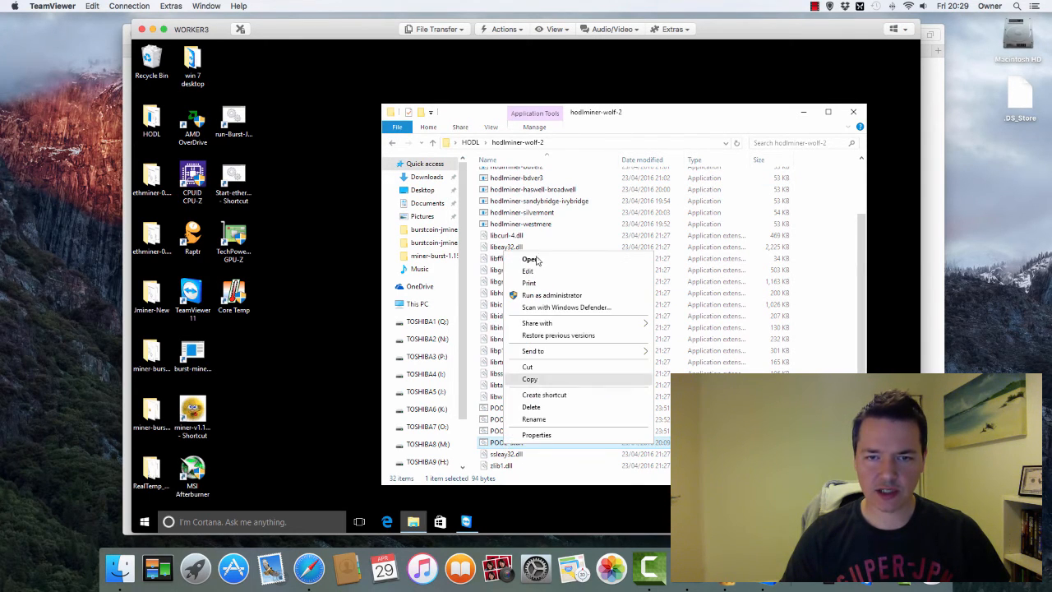
click(524, 259)
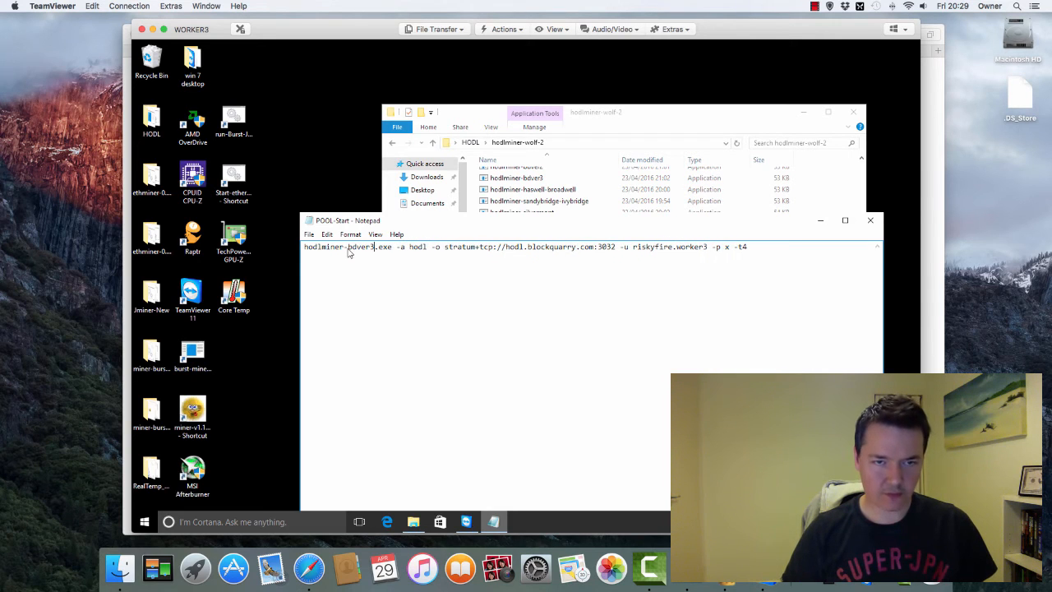
click(308, 234)
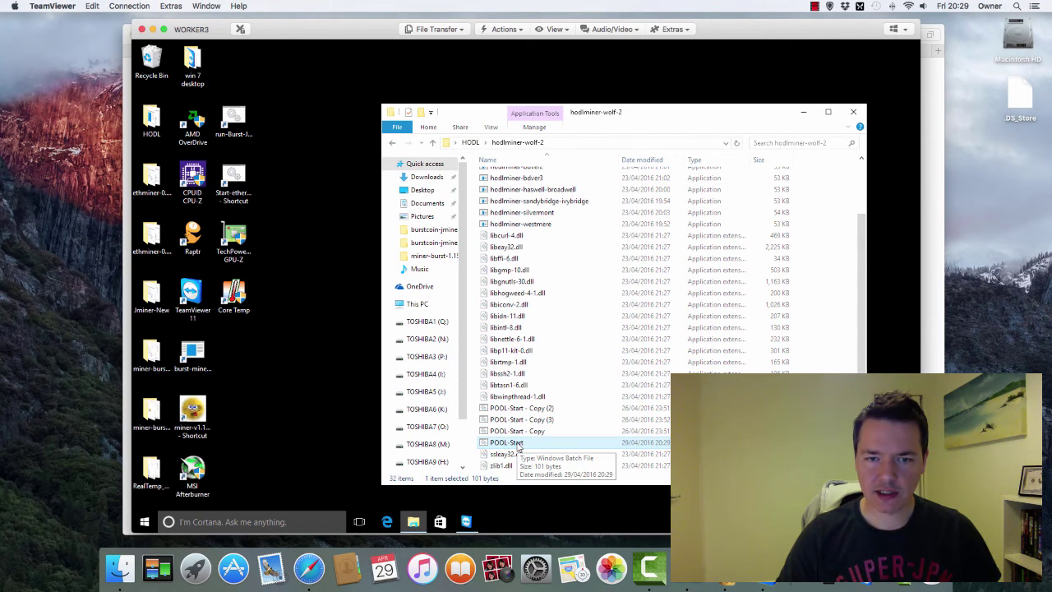
Step: Run the updated POOL-Start bdver3 miner and confirm 100% accepted shares on four threads
double_click(506, 442)
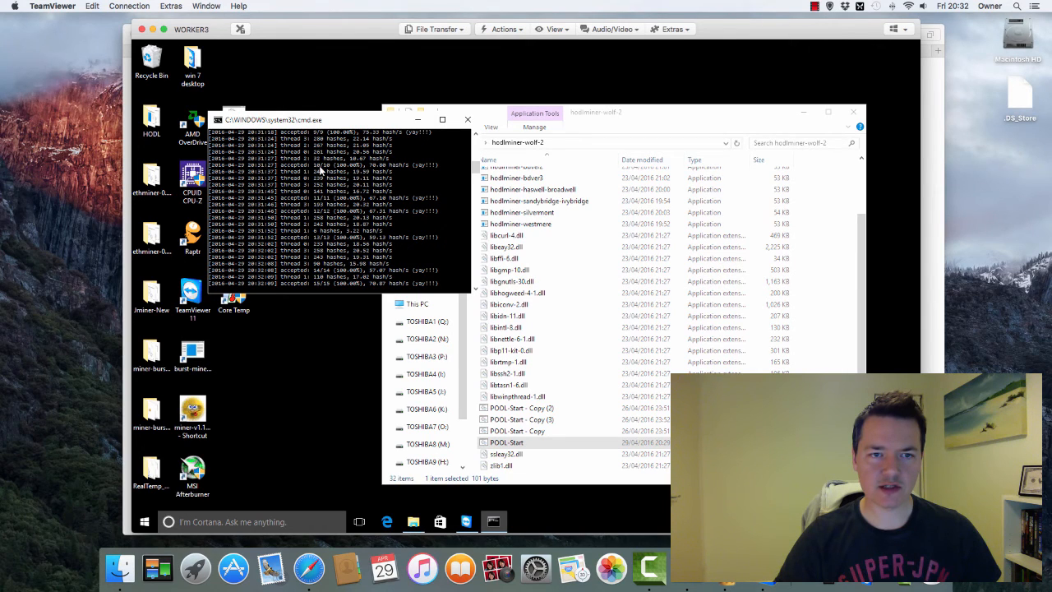
mouse_move(368, 270)
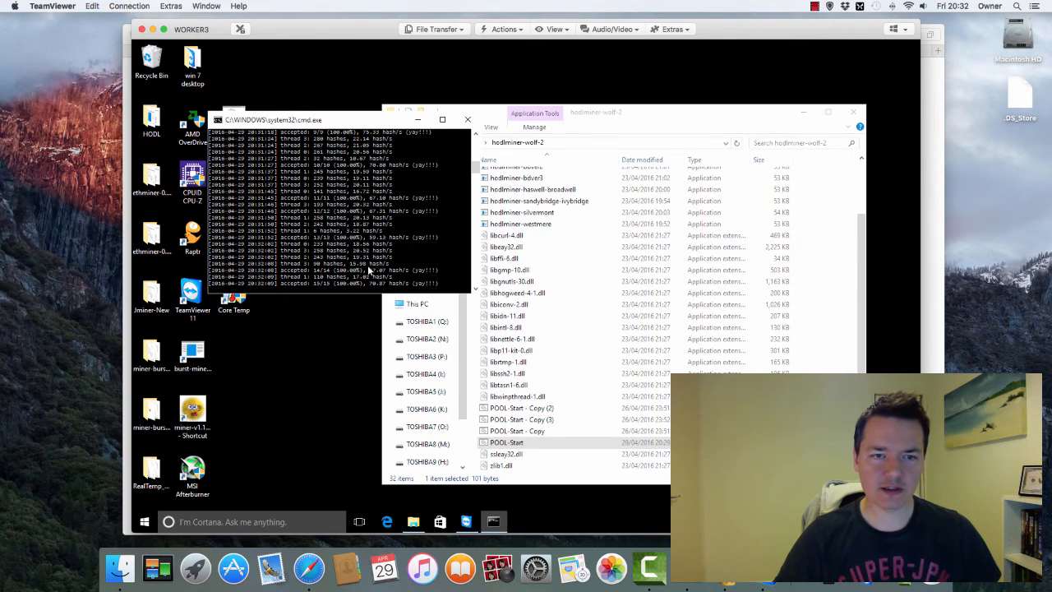